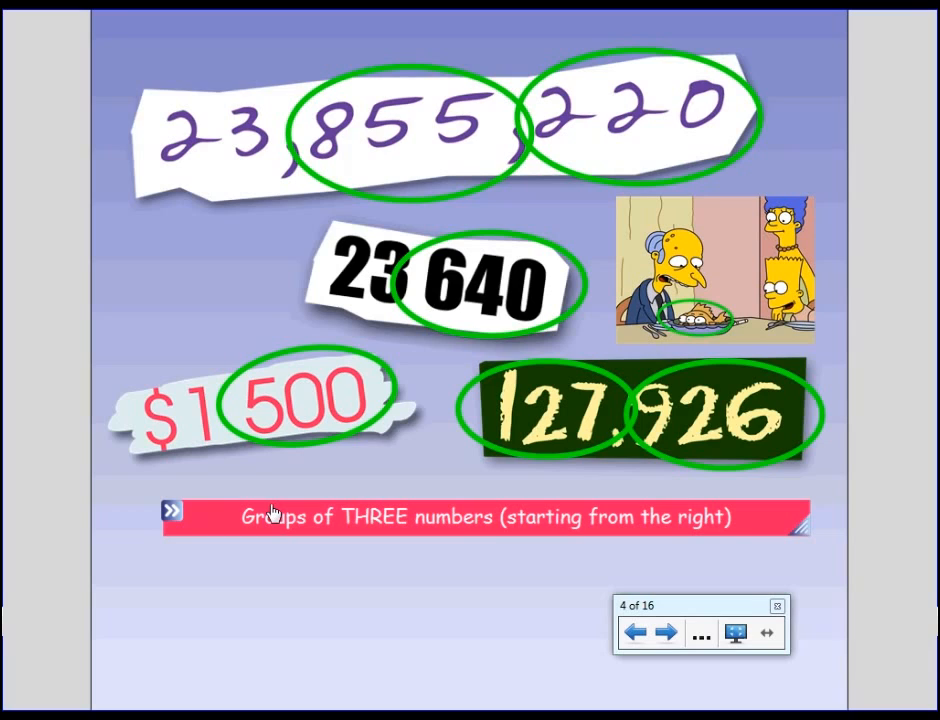
mouse_move(275, 518)
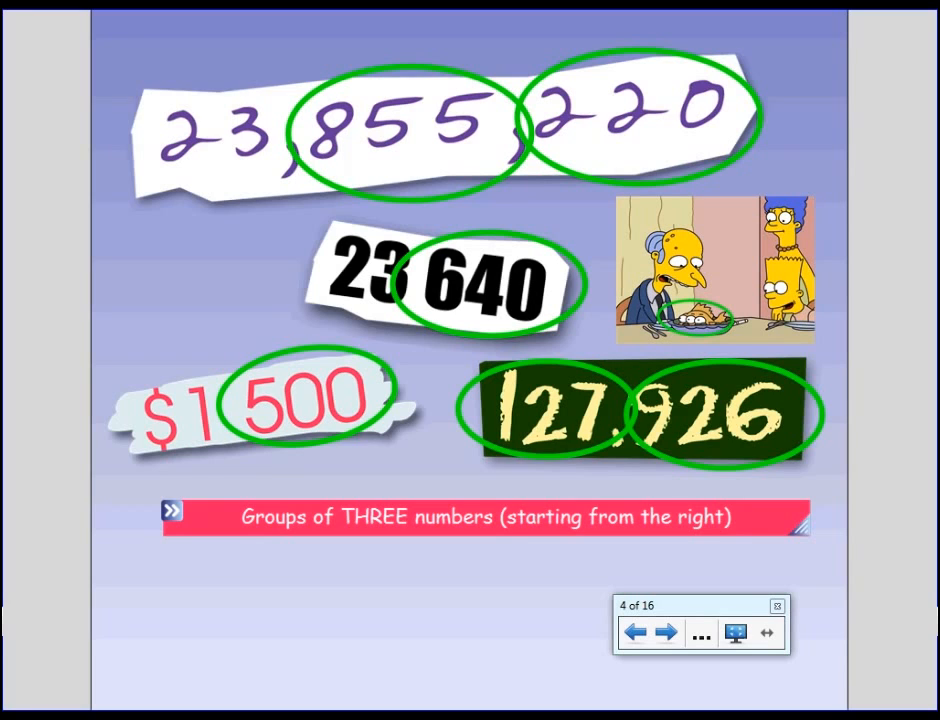
Advance to slide 5, showing number groups of three separated by spaces or commas.
left_click(667, 632)
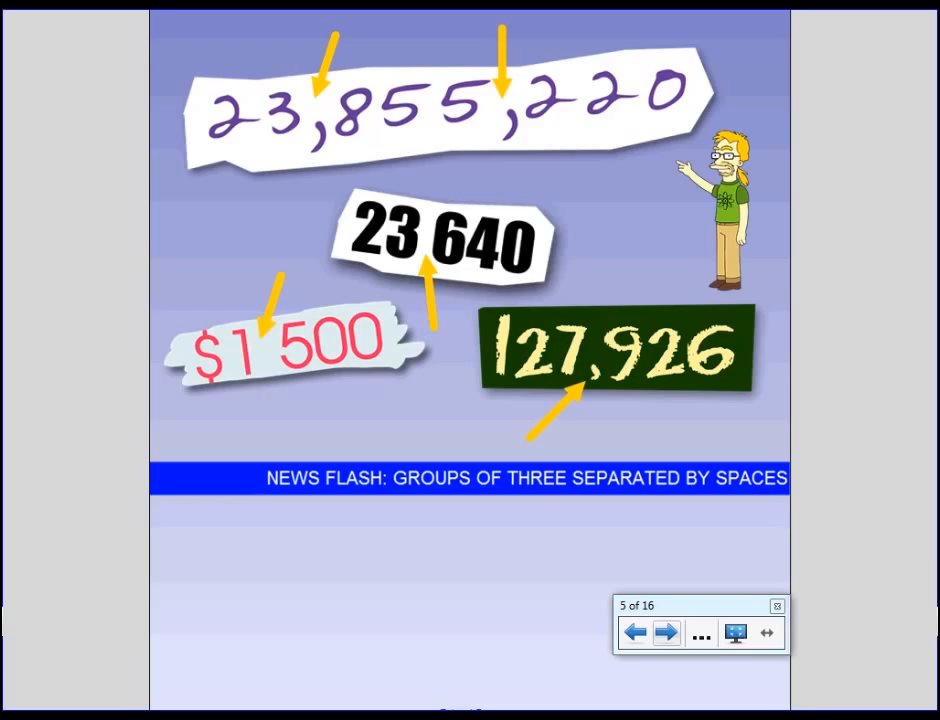
left_click(666, 632)
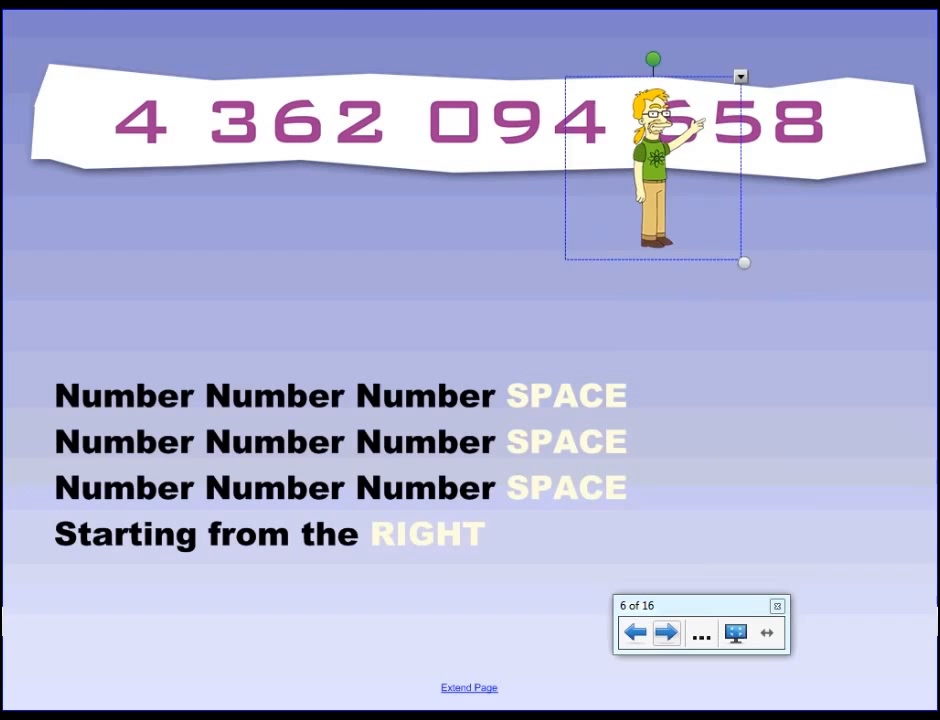
Point the cartoon figure at the 094, 362 and 4 groups, then return it beside 658.
left_click_drag(655, 165, 520, 165)
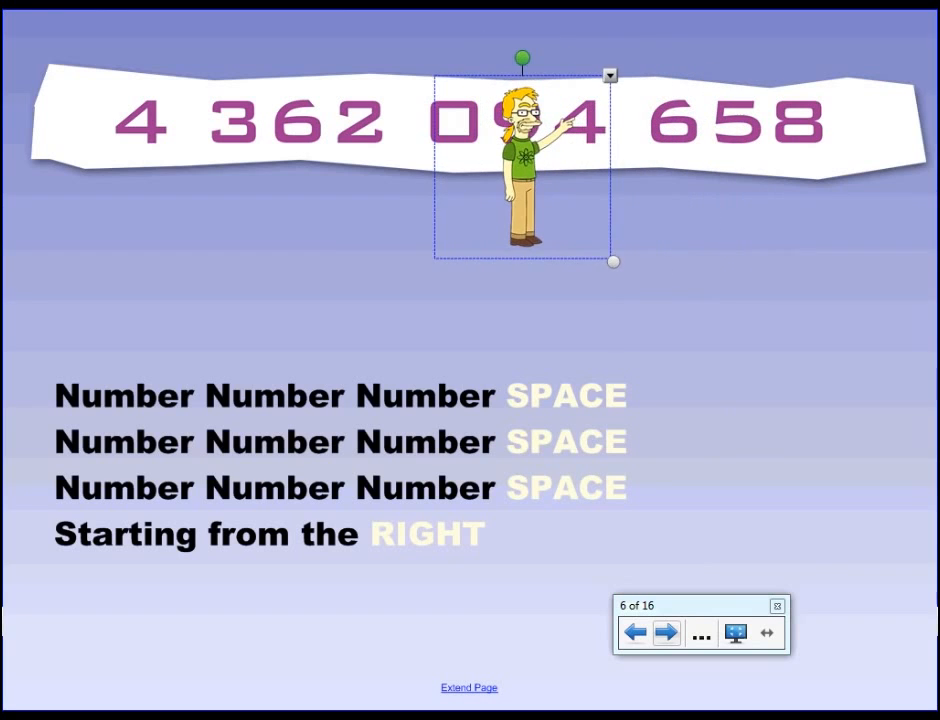
left_click_drag(525, 160, 380, 160)
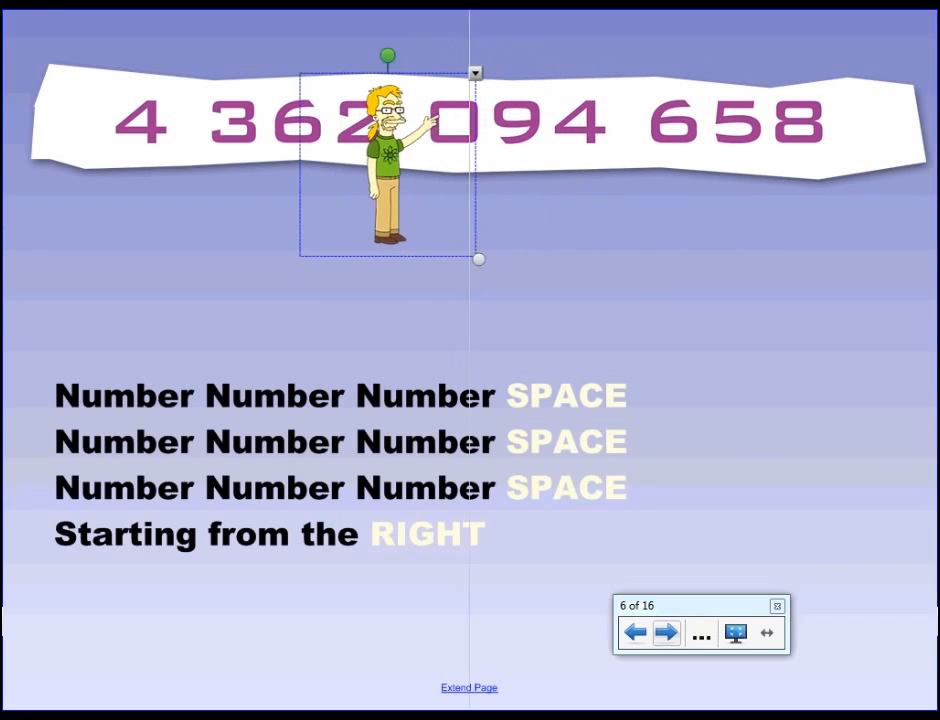
left_click_drag(380, 160, 290, 160)
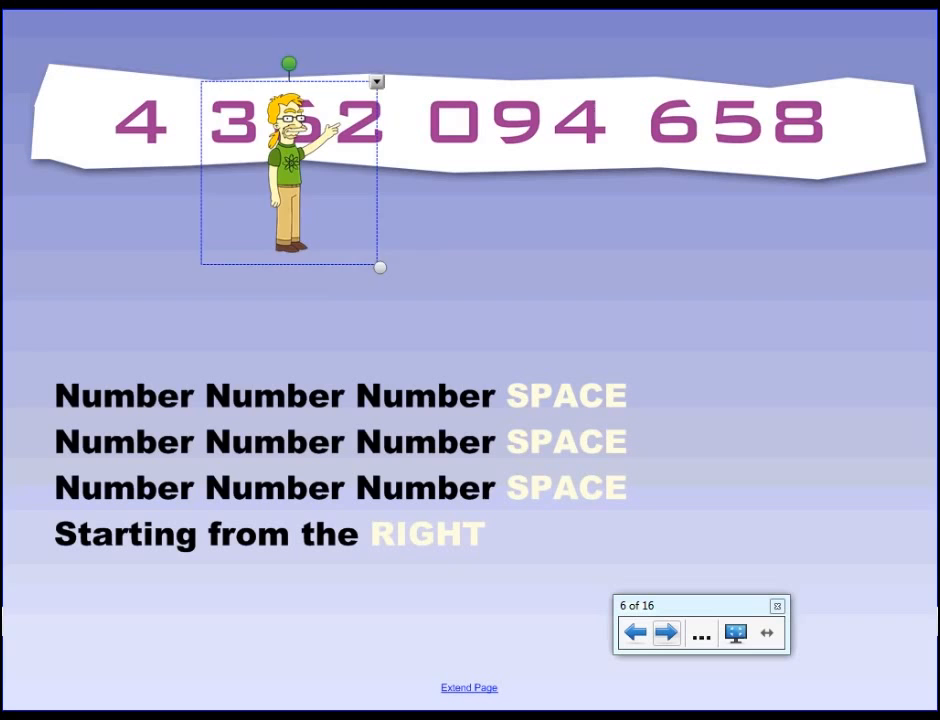
left_click_drag(287, 170, 150, 160)
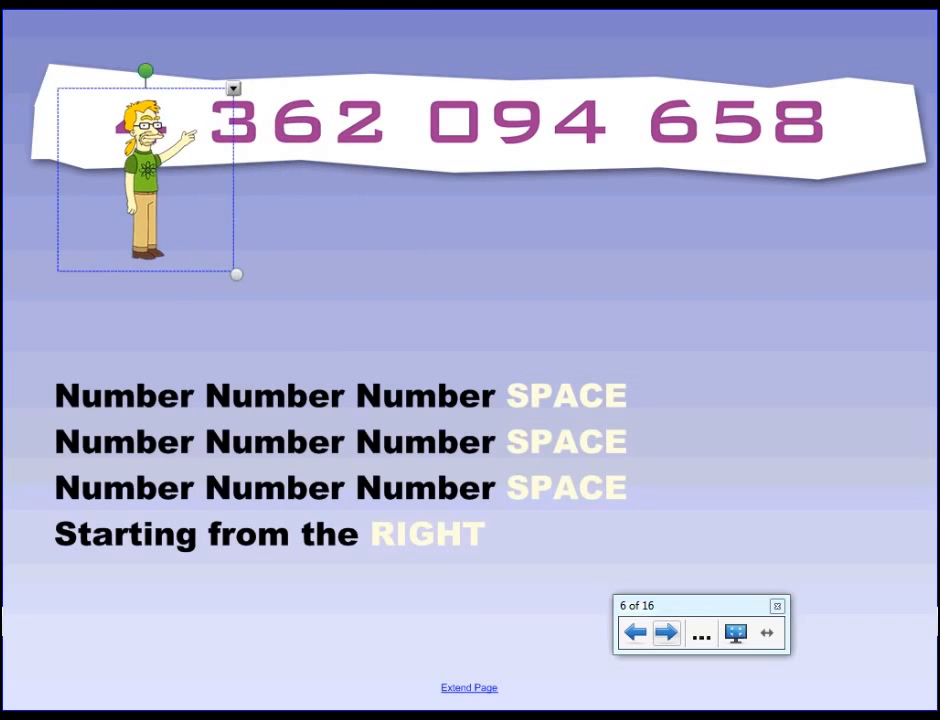
left_click_drag(145, 185, 740, 245)
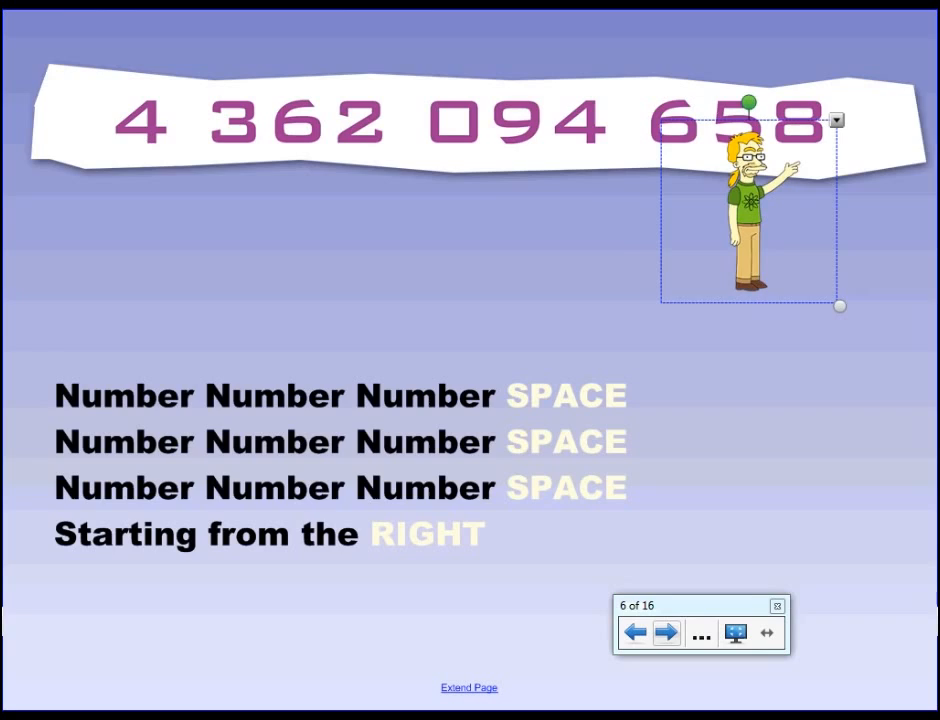
Advance to slide 7, headed THIS IS IMPORTANT!
left_click(666, 632)
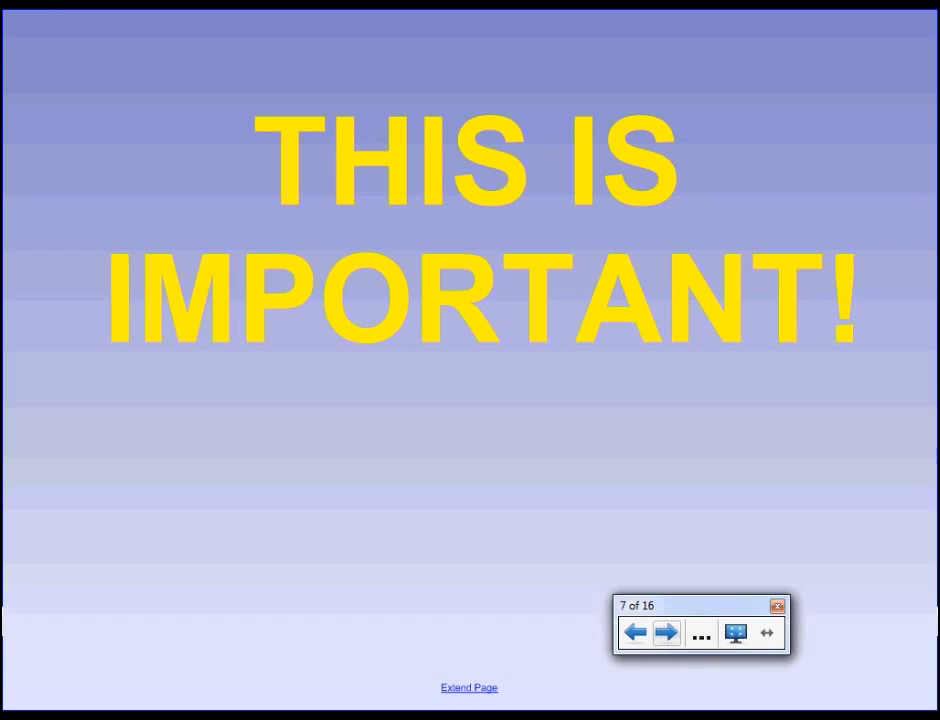
Step through the billions and 1 771 561 slides to slide 11 showing 94 658.
left_click(665, 632)
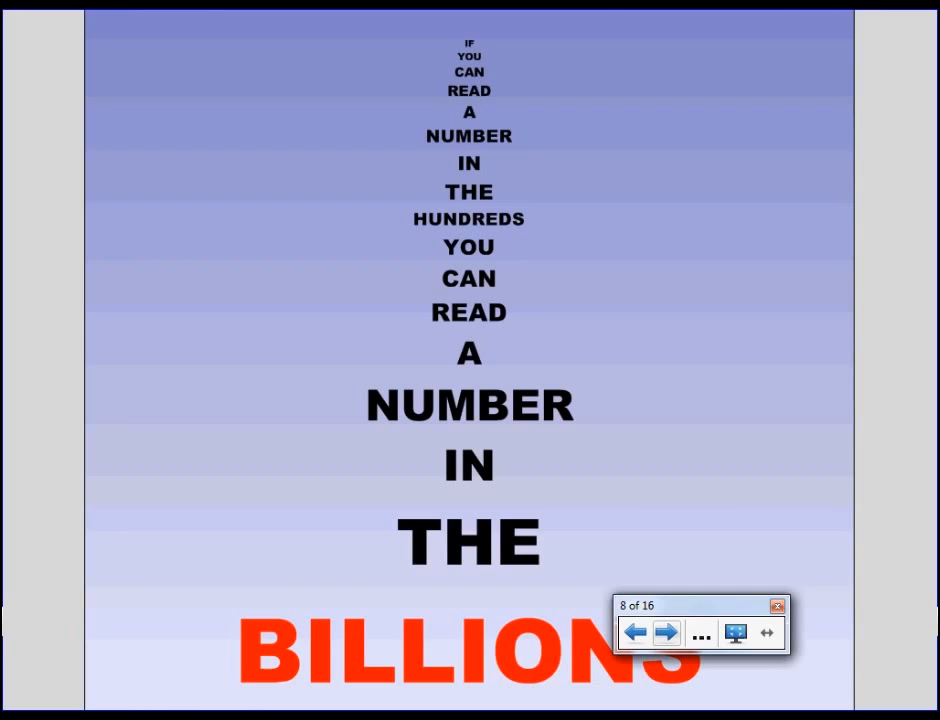
left_click(665, 632)
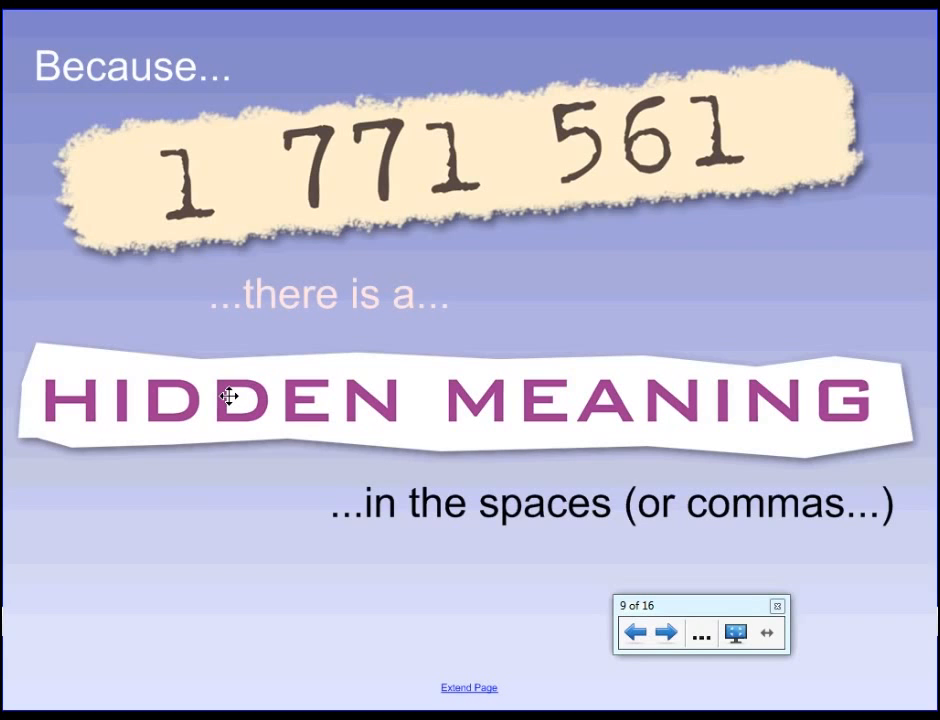
left_click(666, 632)
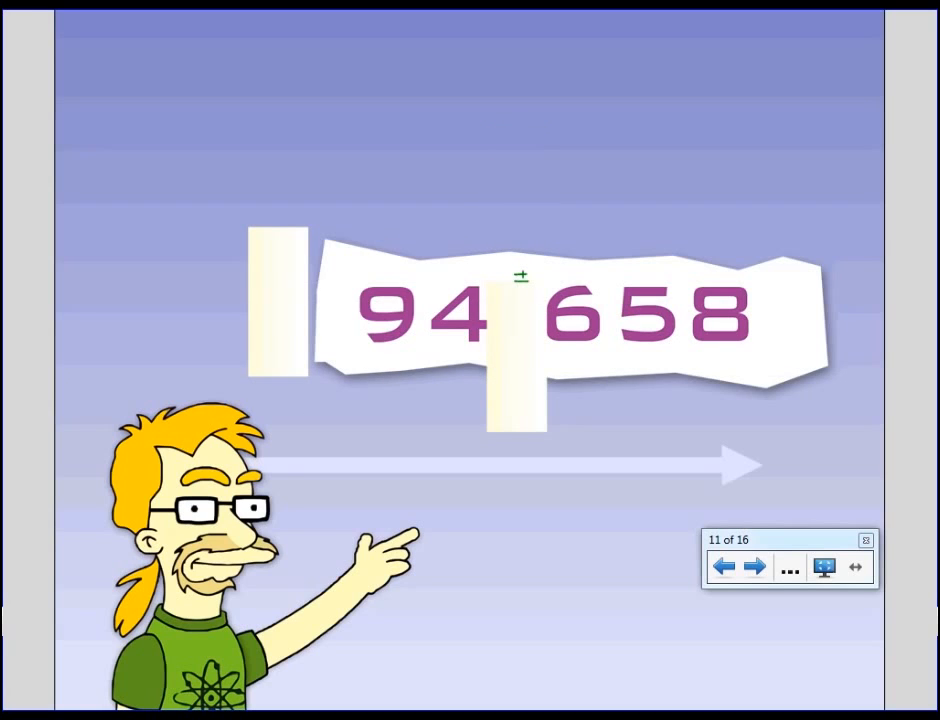
Show the 12 008 example, then leave full screen on slide 13 with 62 806 673.
left_click(755, 566)
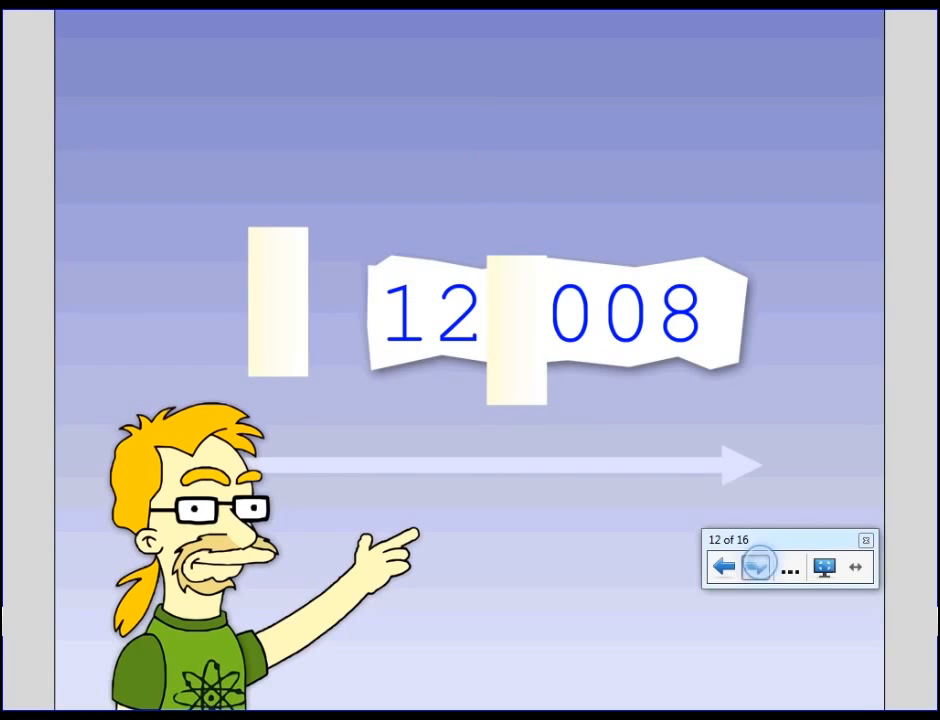
right_click(280, 300)
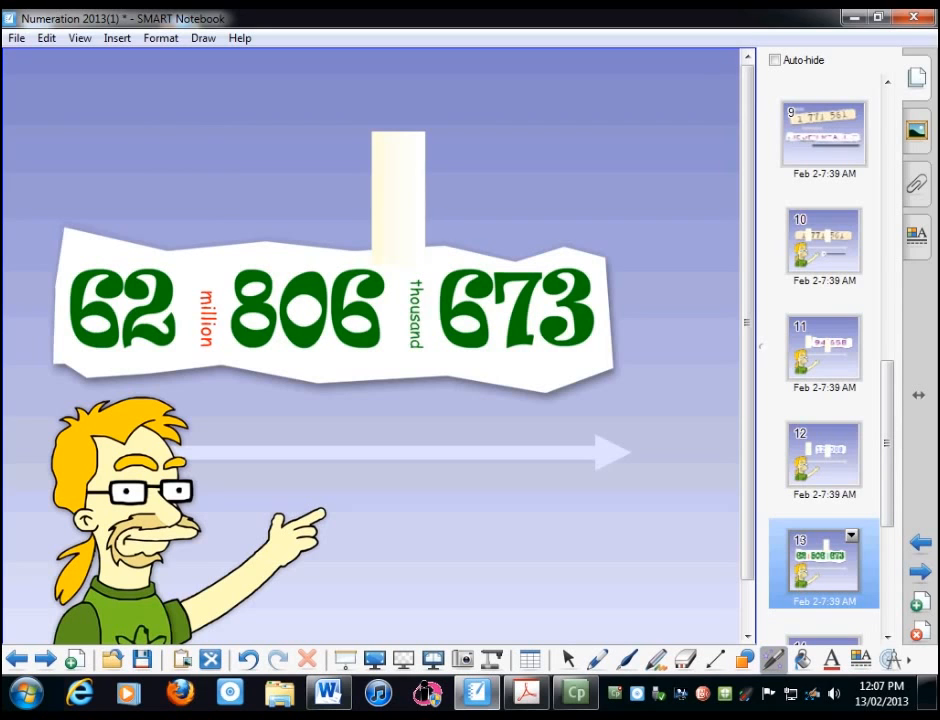
left_click_drag(55, 250, 140, 235)
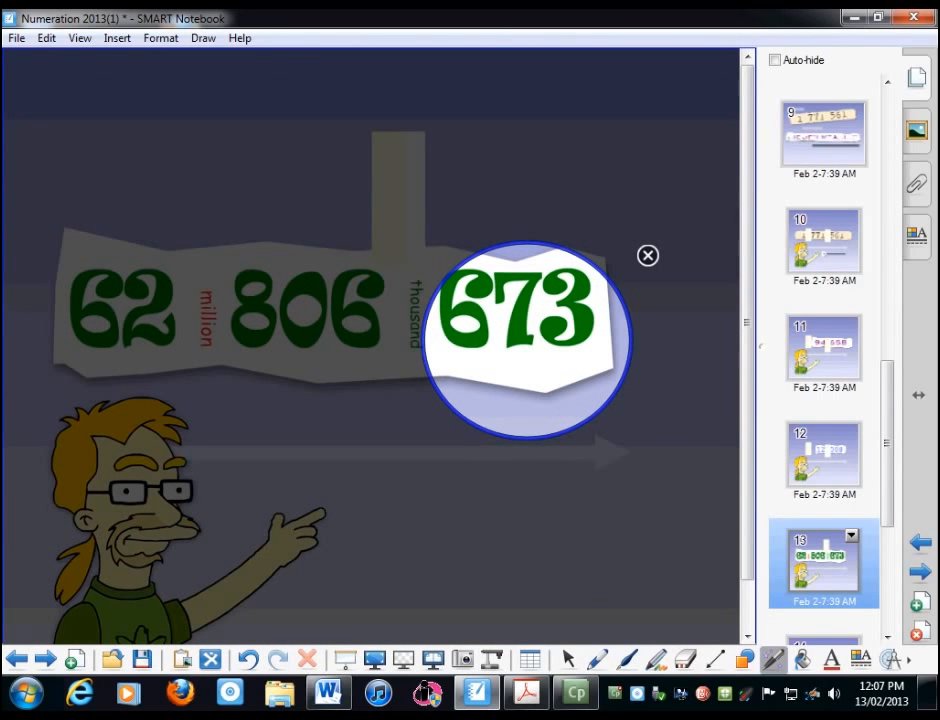
left_click(647, 255)
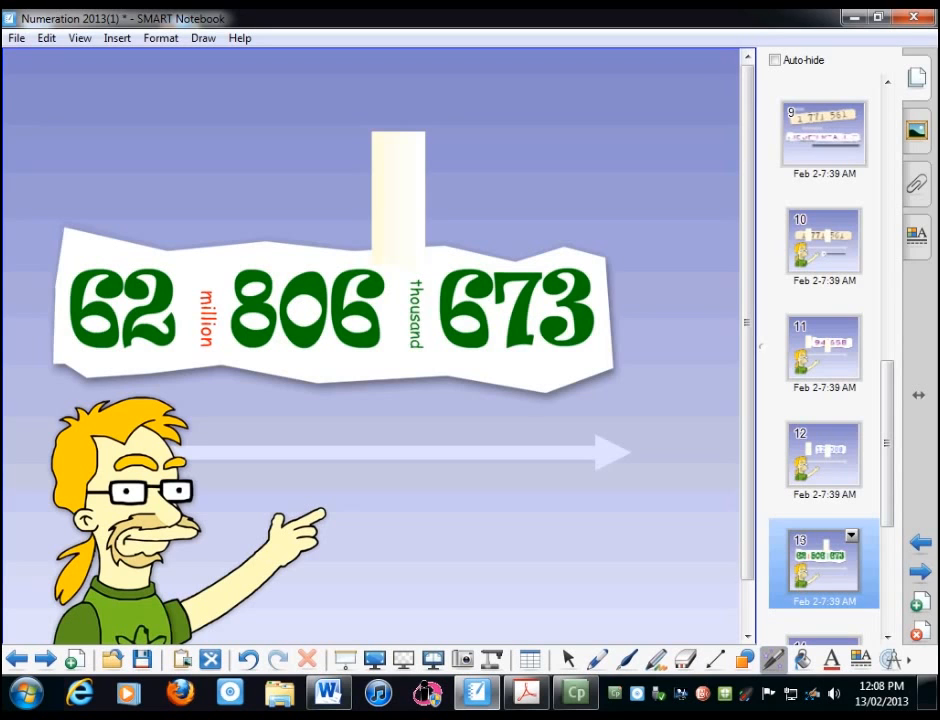
left_click_drag(415, 270, 415, 405)
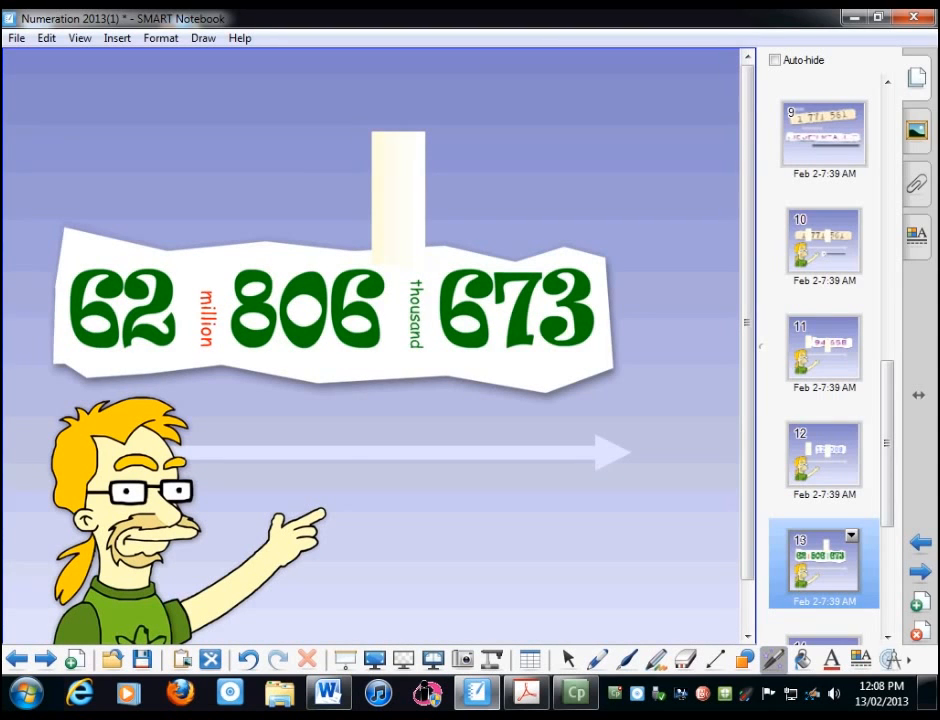
scroll("down", 3)
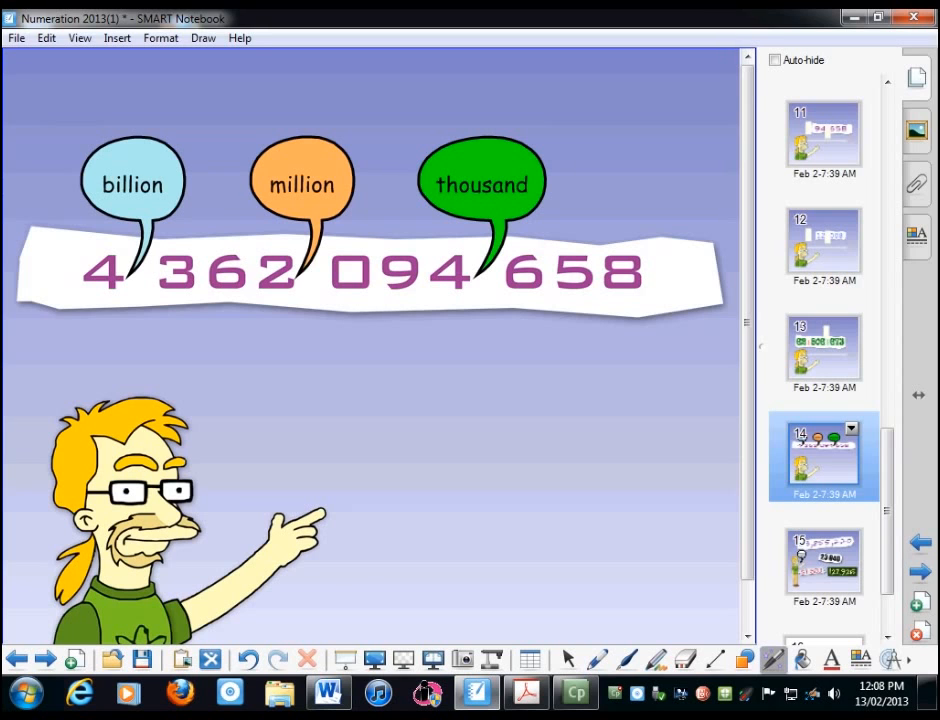
left_click(104, 272)
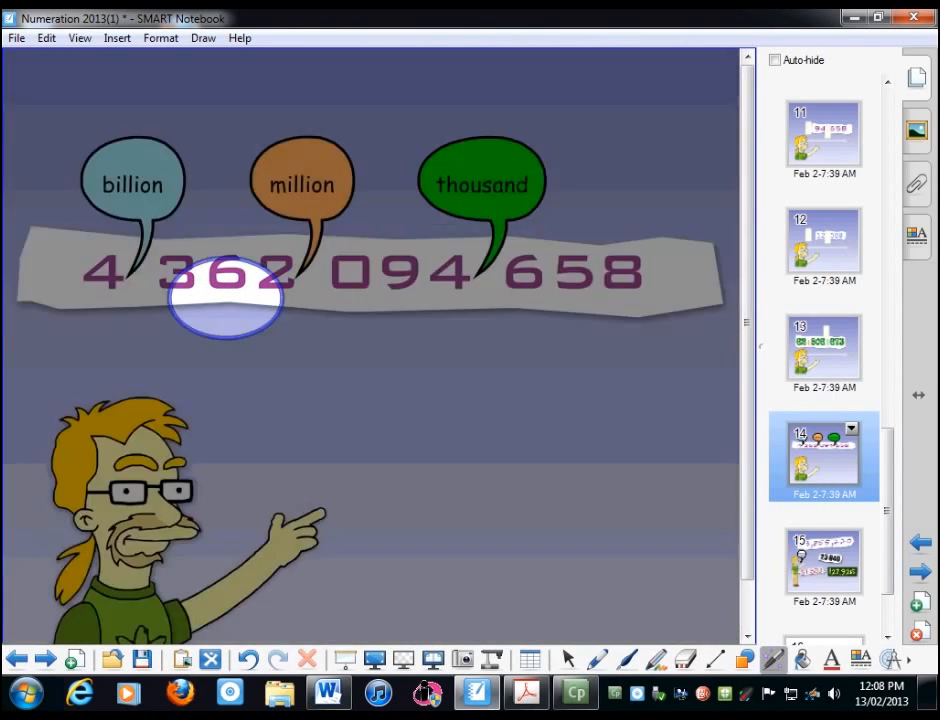
left_click_drag(225, 298, 390, 290)
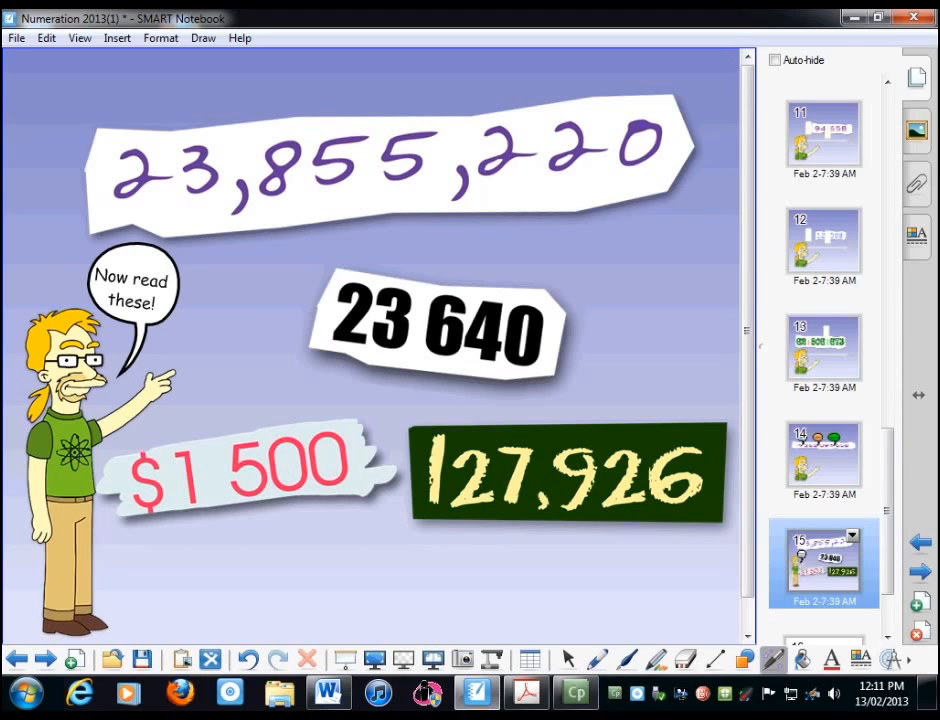
mouse_move(167, 131)
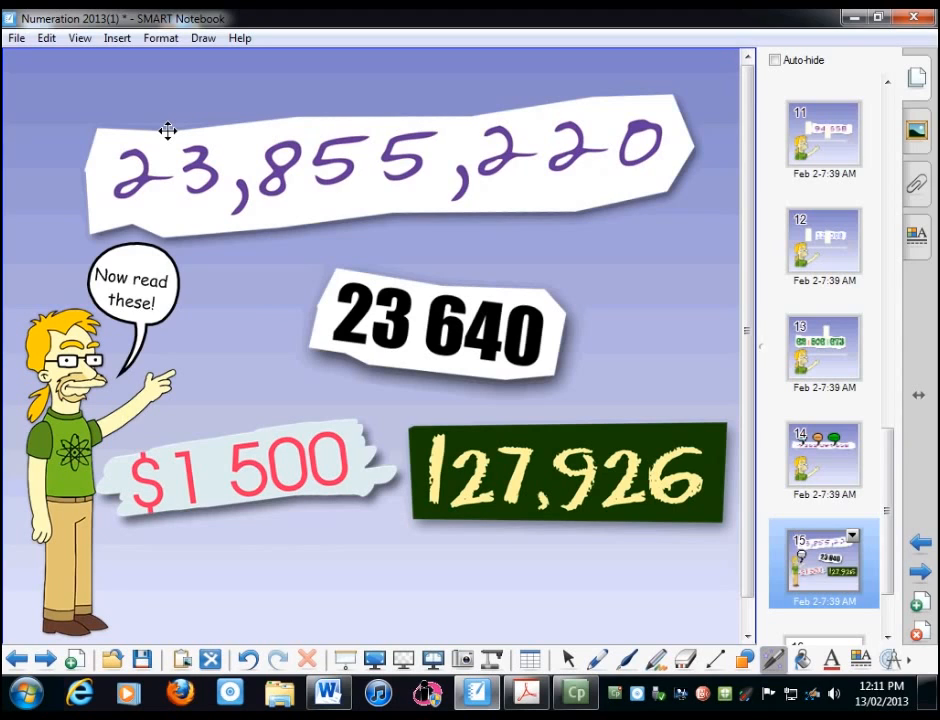